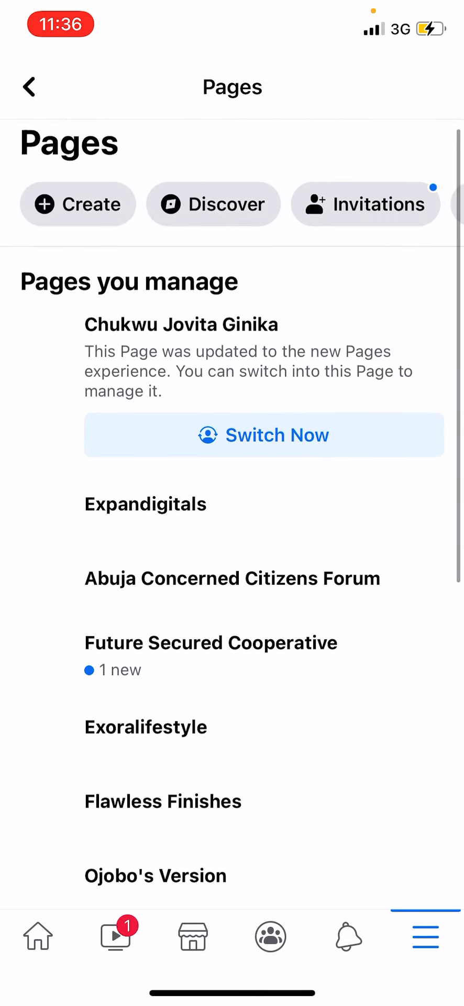
Open the Expandigitals Page from managed Pages and go to its Settings
{"action": "left_click", "coordinate": [263, 435]}
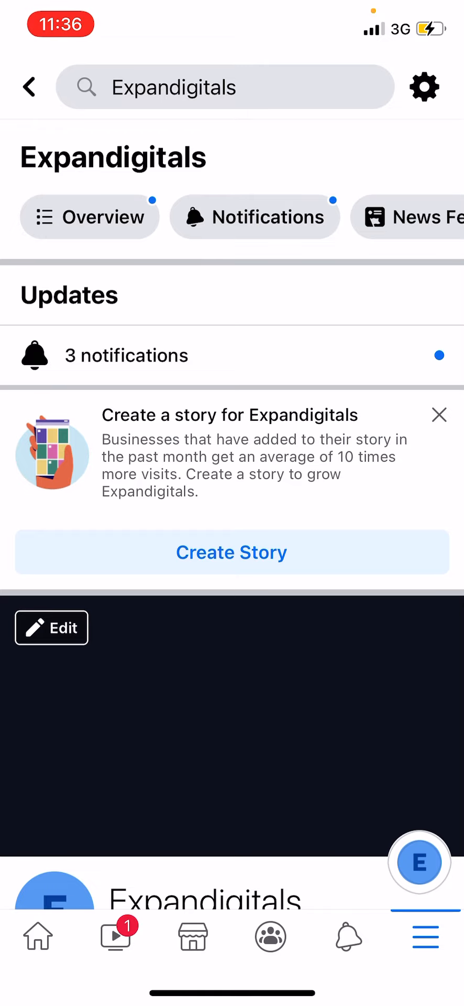
{"action": "left_click", "coordinate": [424, 86]}
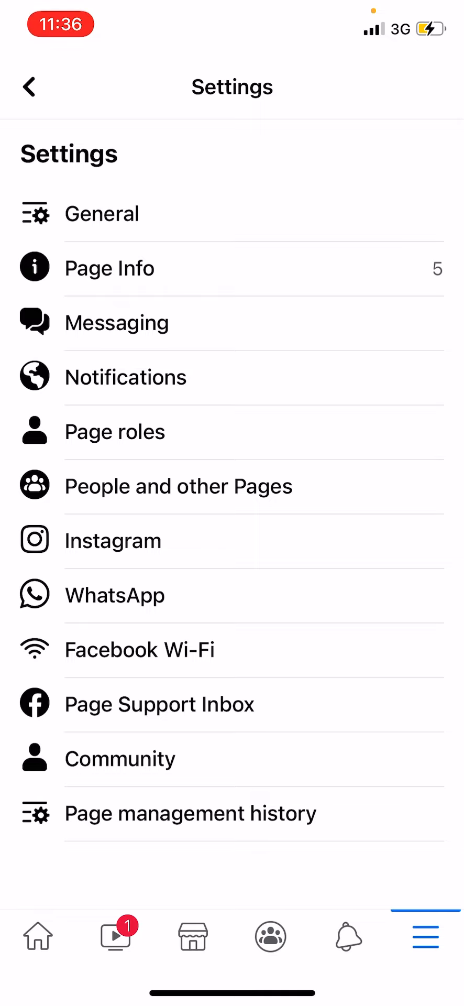
Open Page roles, which lists one admin, and start adding a person
{"action": "left_click", "coordinate": [115, 431]}
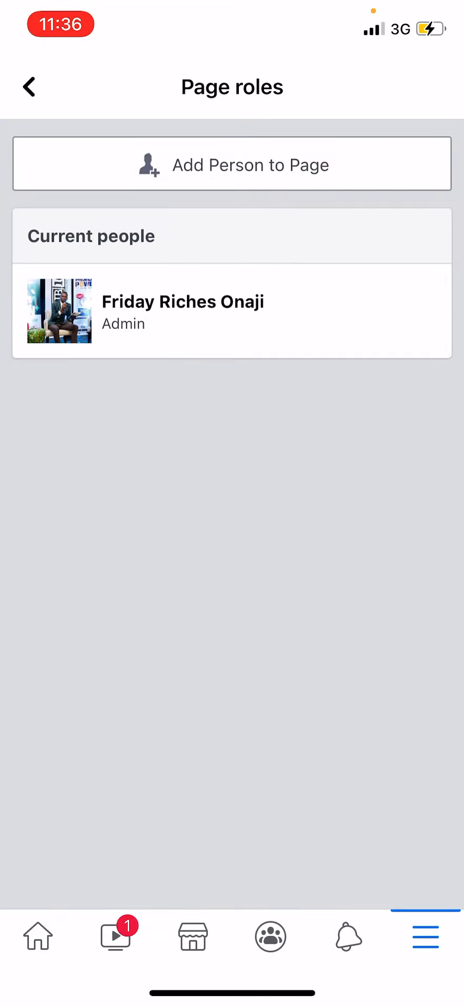
{"action": "left_click", "coordinate": [232, 164]}
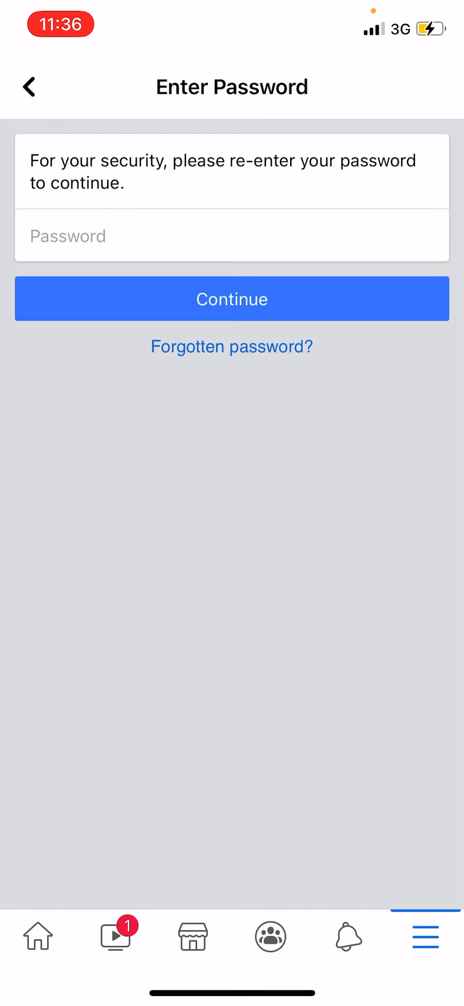
Enter the account password, retyping it after the rejected first attempt, until accepted
{"action": "left_click", "coordinate": [232, 235]}
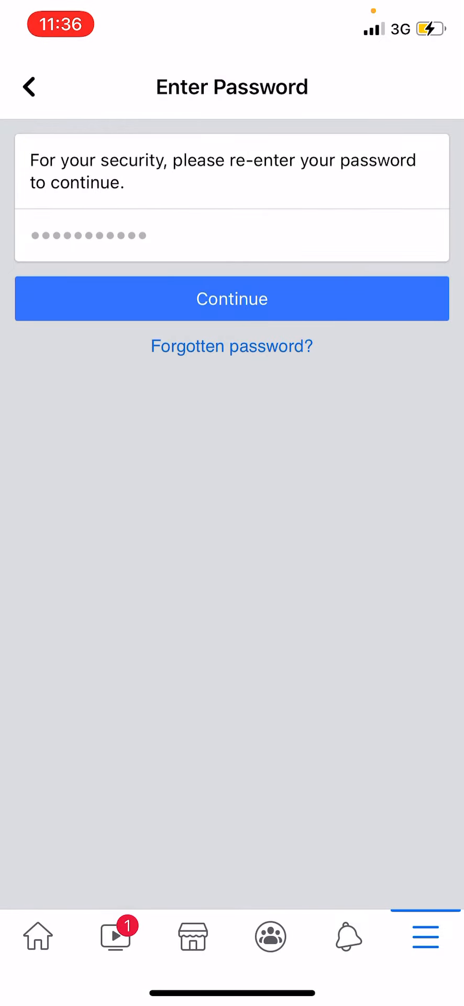
{"action": "left_click", "coordinate": [232, 298]}
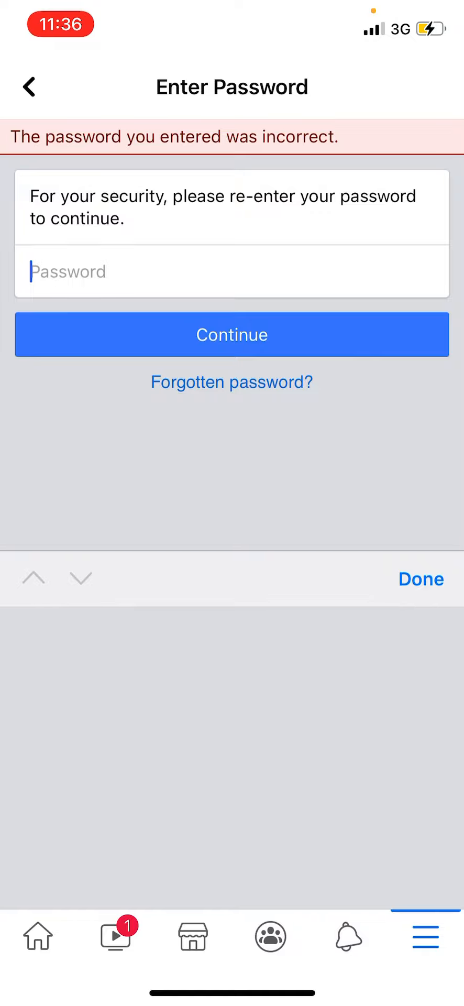
{"action": "type", "text": "•"}
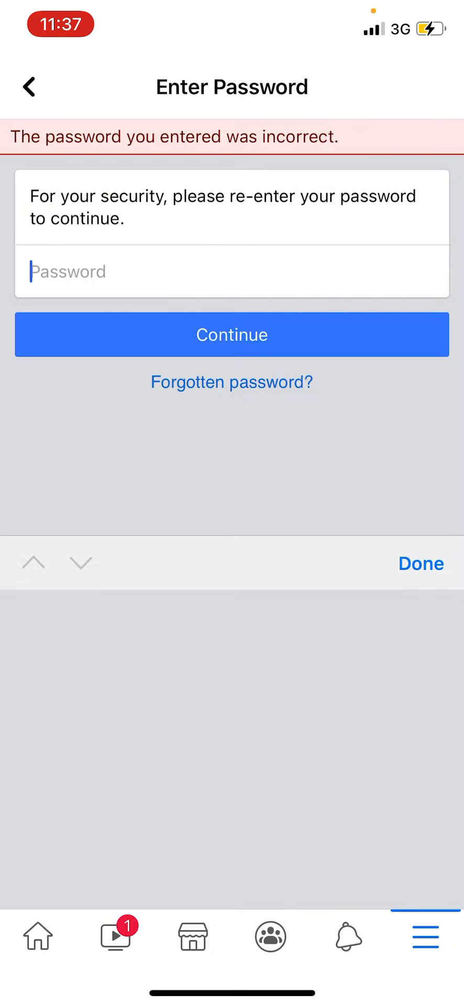
{"action": "type", "text": "•••"}
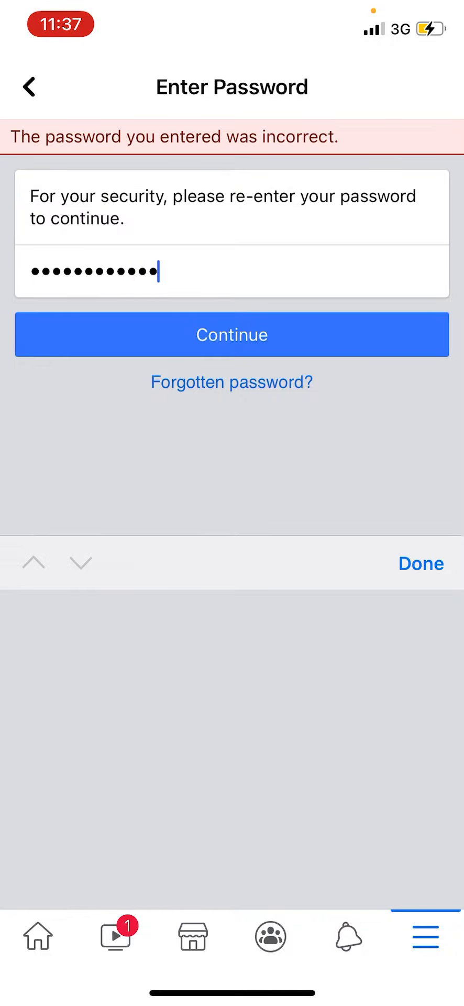
{"action": "left_click", "coordinate": [422, 564]}
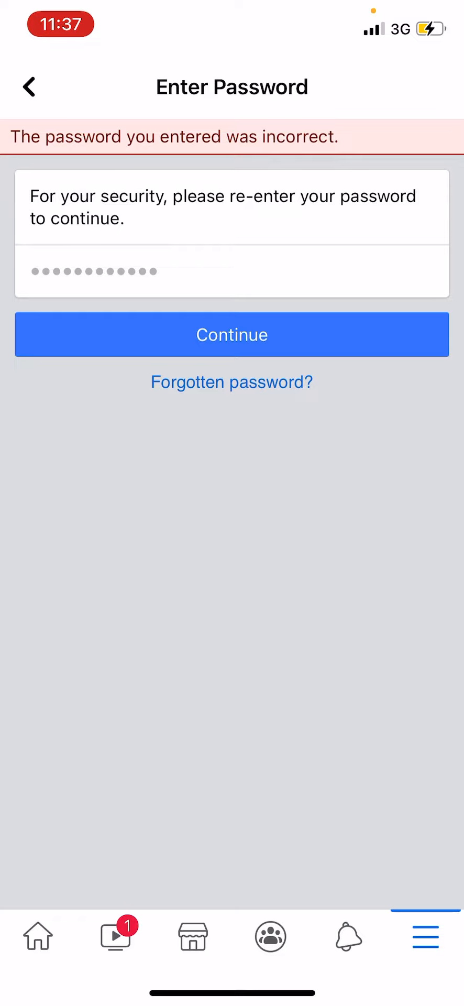
{"action": "left_click", "coordinate": [232, 334]}
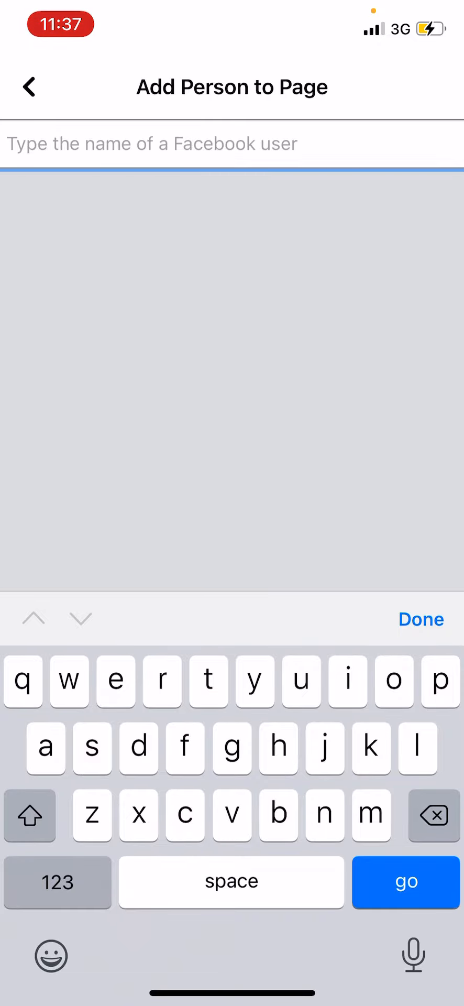
{"action": "left_click", "coordinate": [115, 680]}
{"action": "type", "text": "imm"}
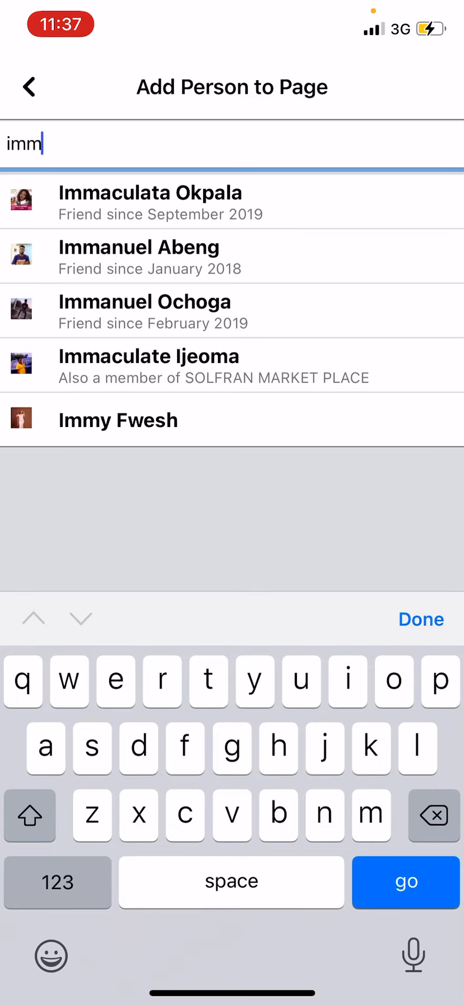
{"action": "left_click", "coordinate": [145, 302]}
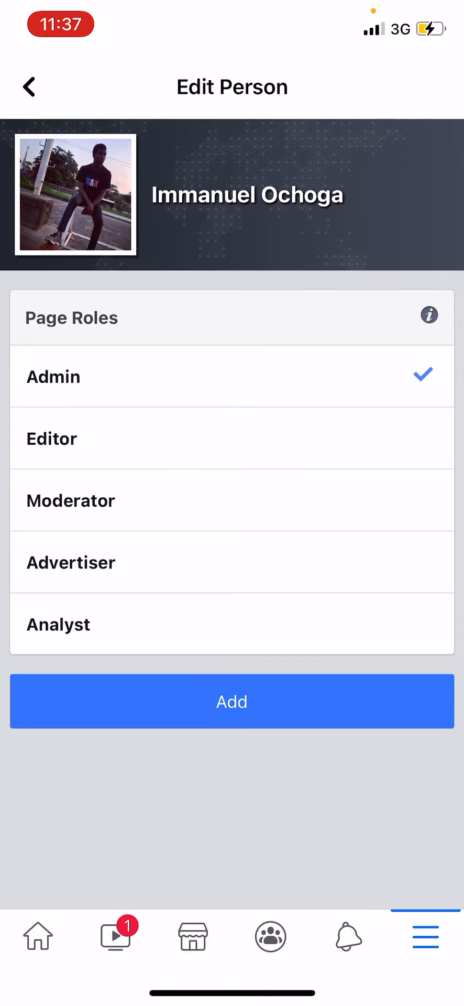
{"action": "left_click", "coordinate": [232, 700]}
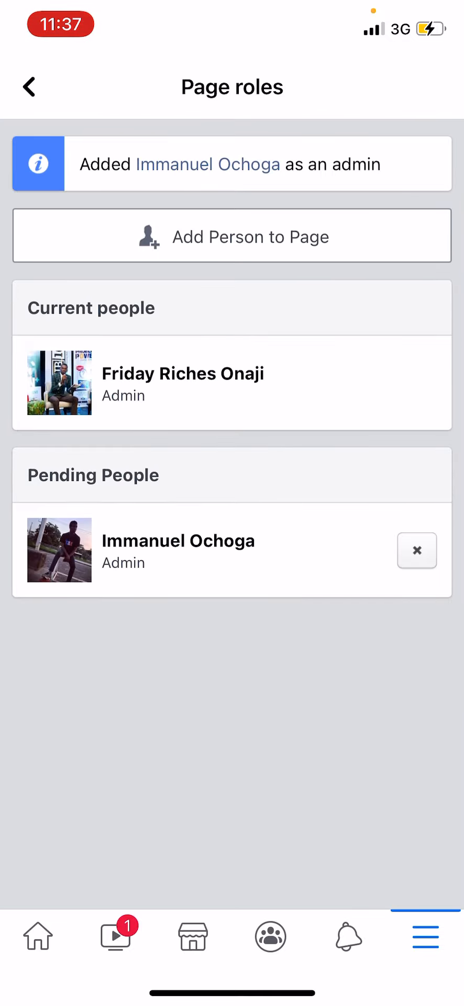